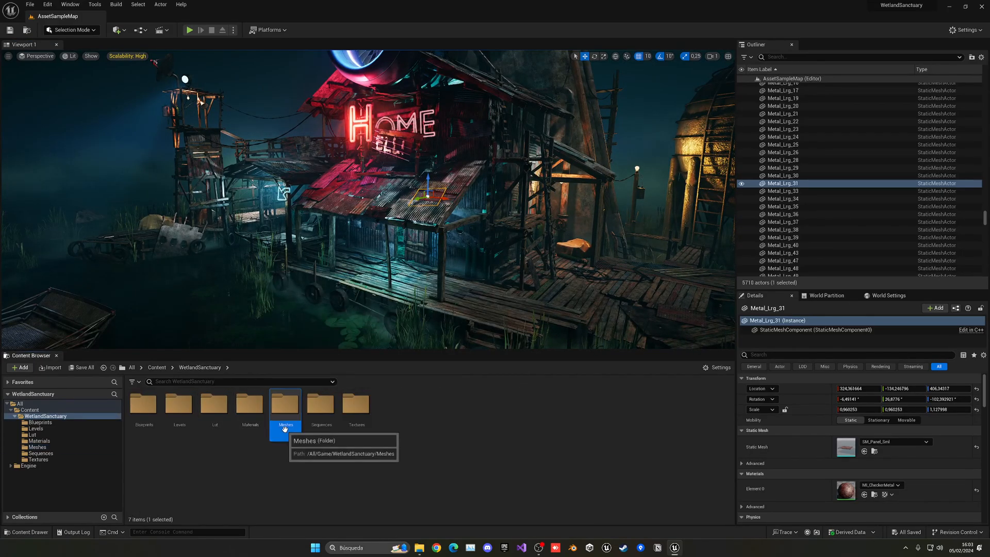
# Step: Browse the Meshes folder, then open Blueprints to see BP_Spline
pyautogui.doubleClick(285, 402)
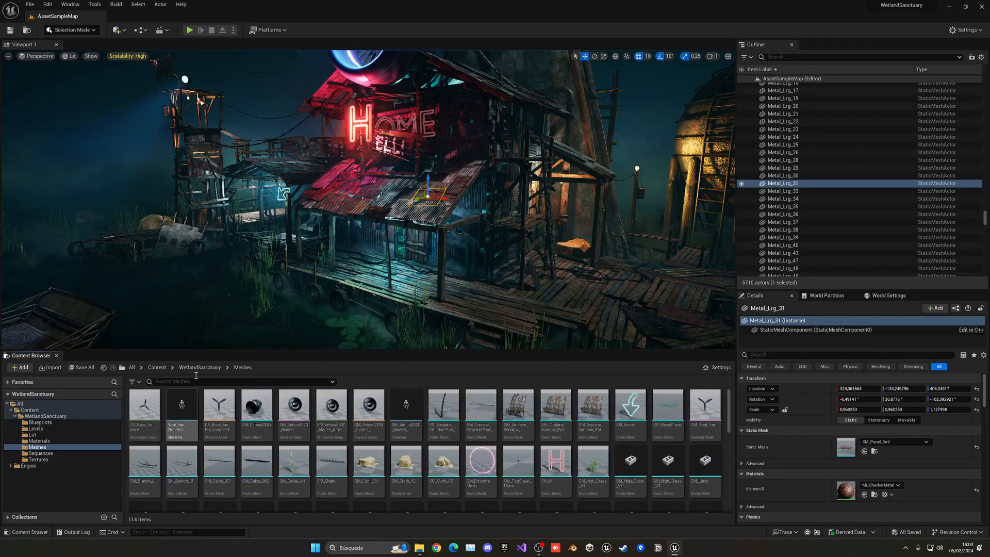
pyautogui.click(199, 366)
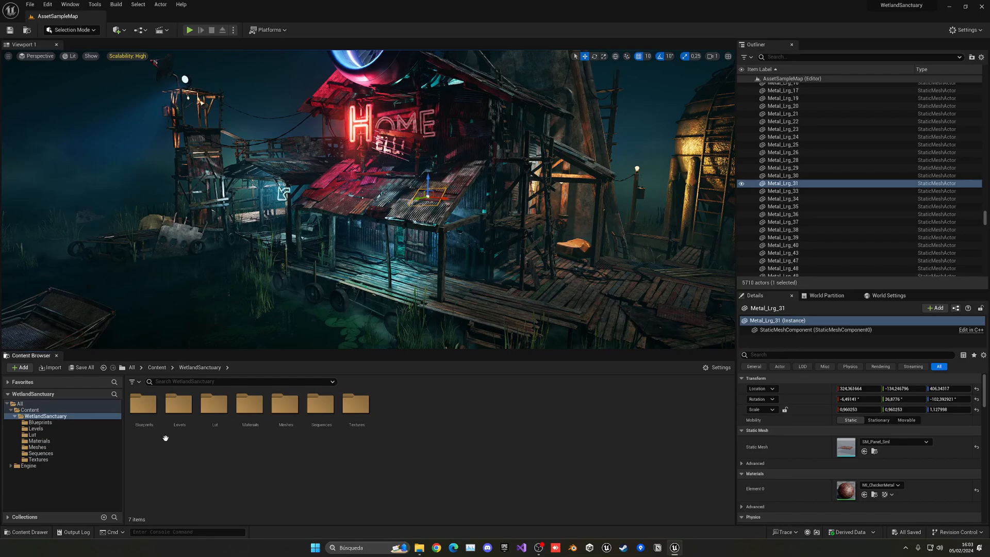
pyautogui.doubleClick(143, 404)
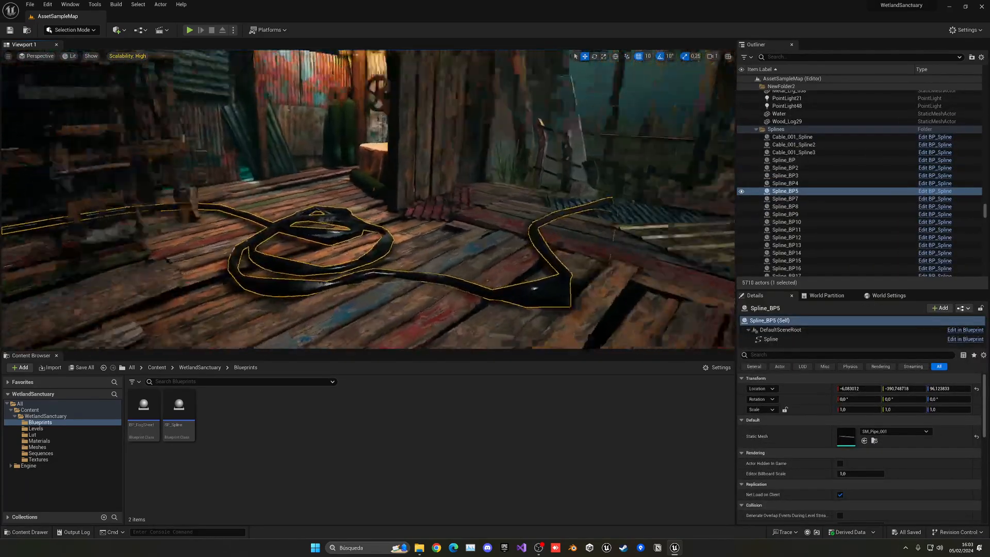
# Step: Pan to another part of the swamp level and return to the WetlandSanctuary folder
pyautogui.moveTo(379, 189); pyautogui.dragTo(284, 265)
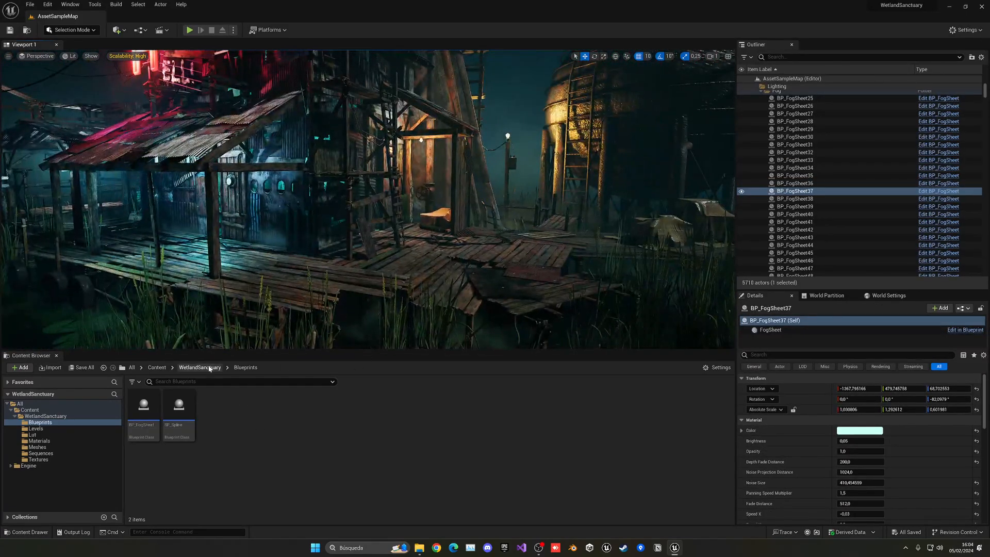
pyautogui.click(30, 434)
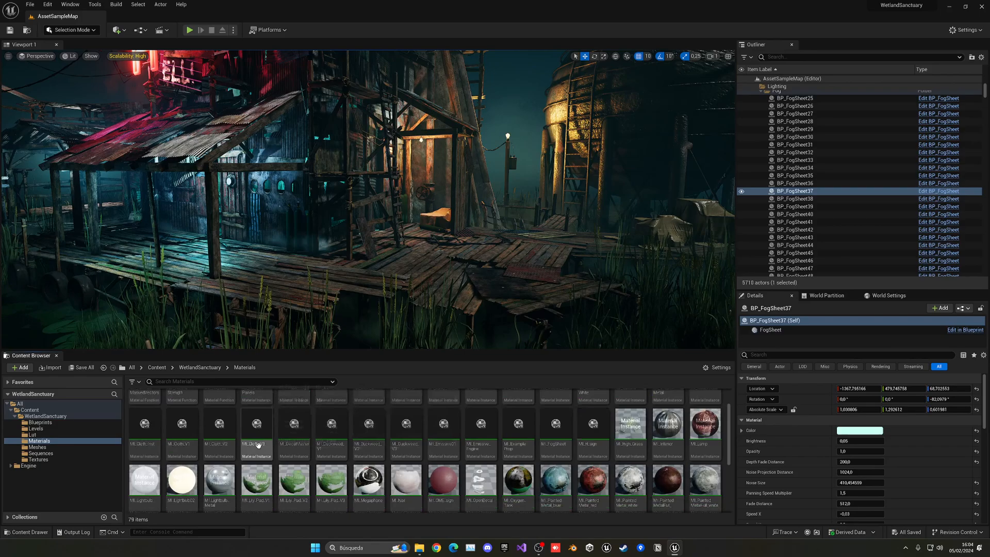
# Step: Load the AssetsOverview level and select its props, including the spherical water tank
pyautogui.click(34, 428)
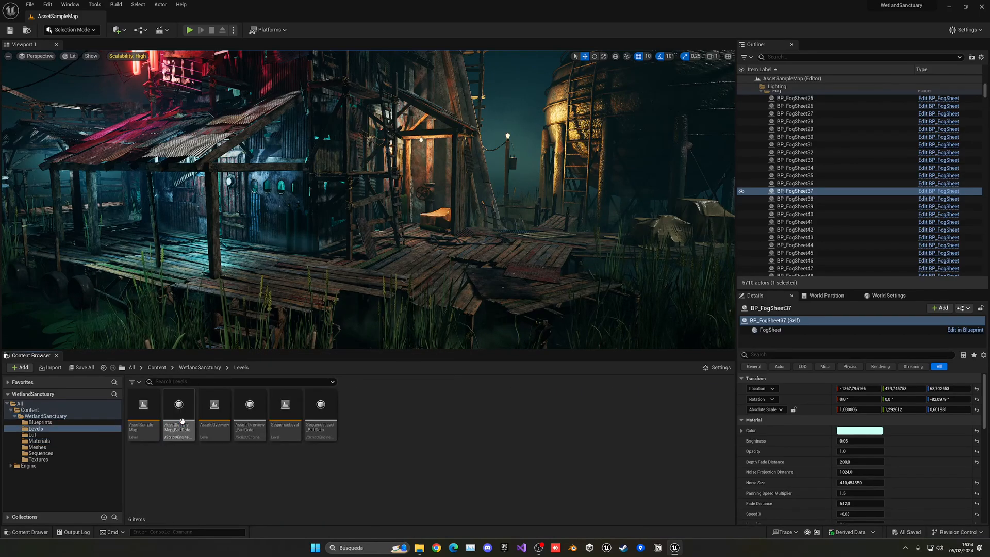
pyautogui.click(214, 405)
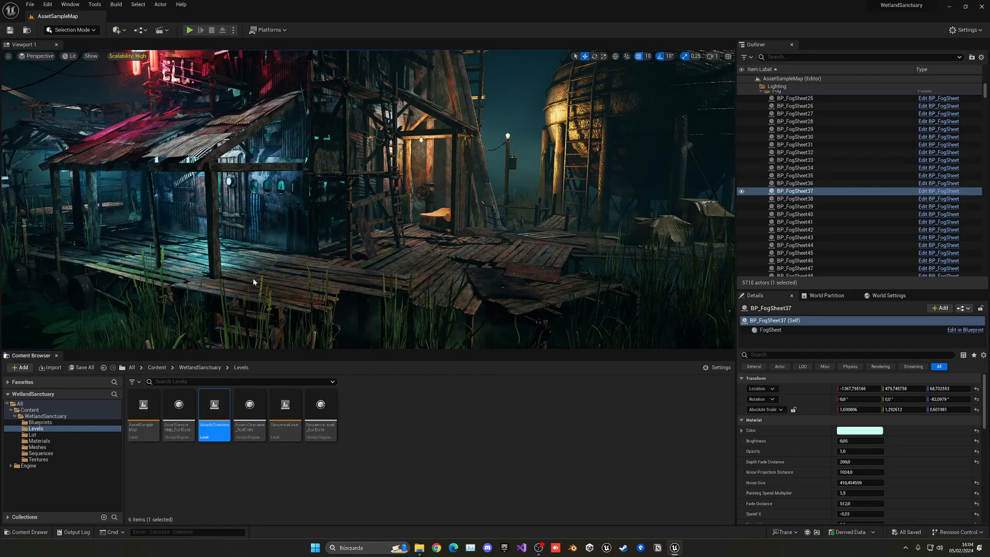
pyautogui.doubleClick(214, 405)
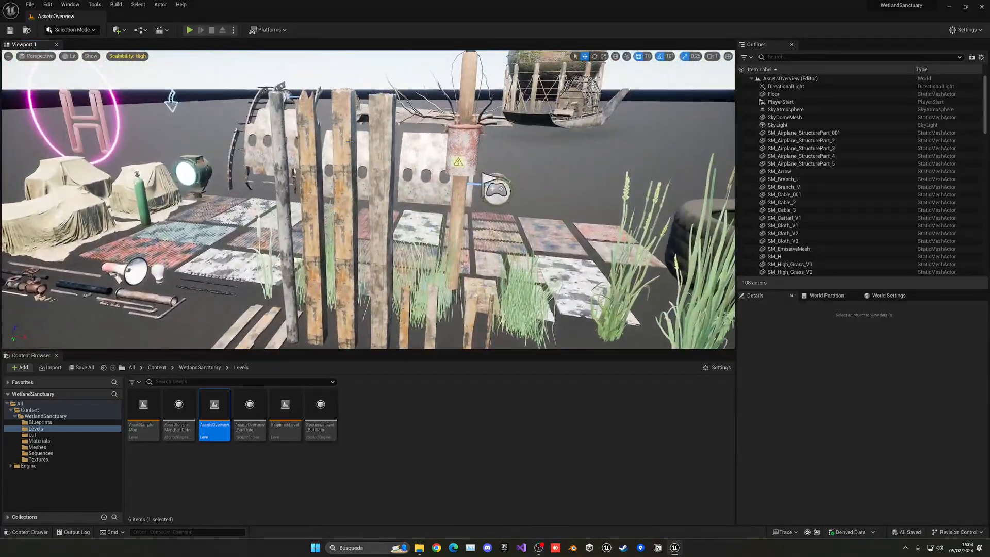
pyautogui.click(785, 86)
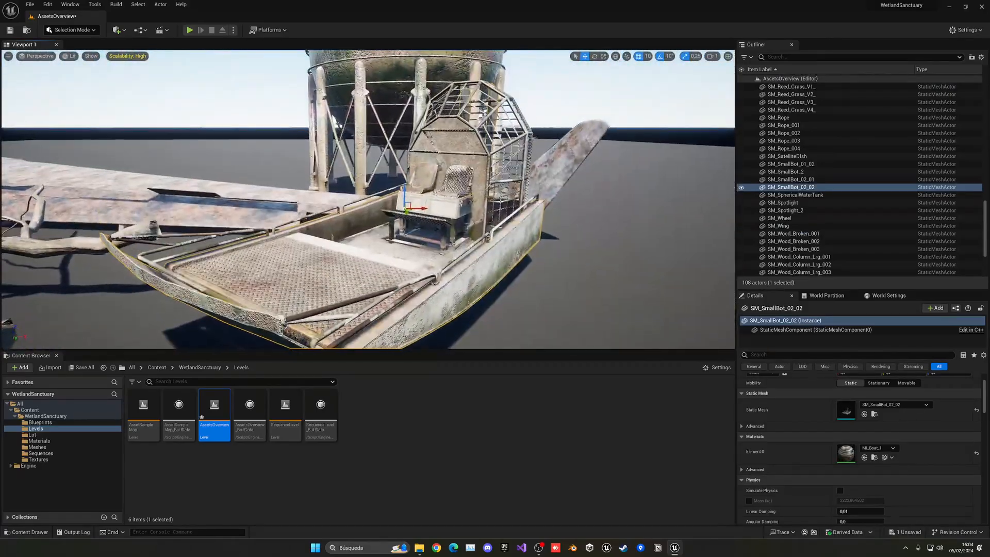
pyautogui.click(796, 195)
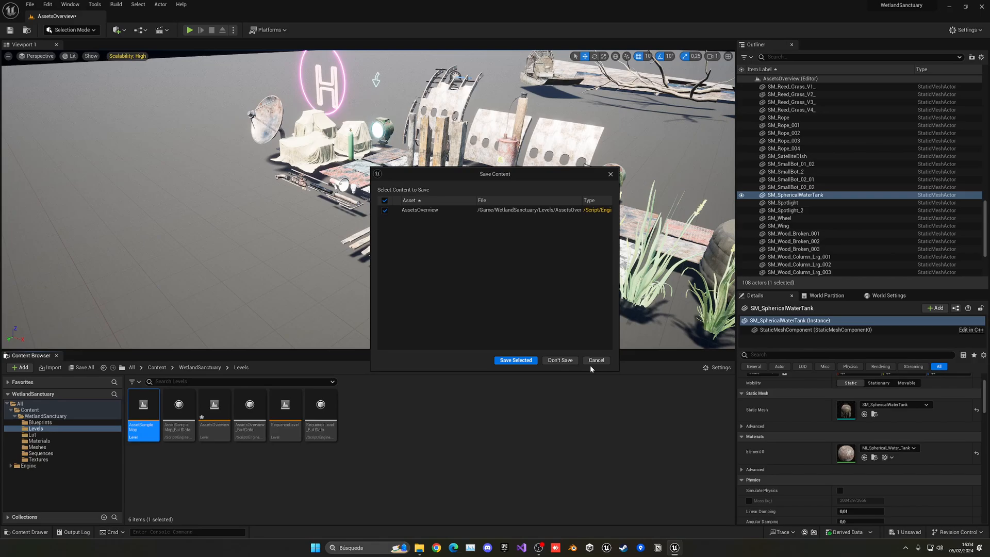
# Step: Choose Don't Save to discard overview changes and load AssetSampleMap
pyautogui.click(558, 360)
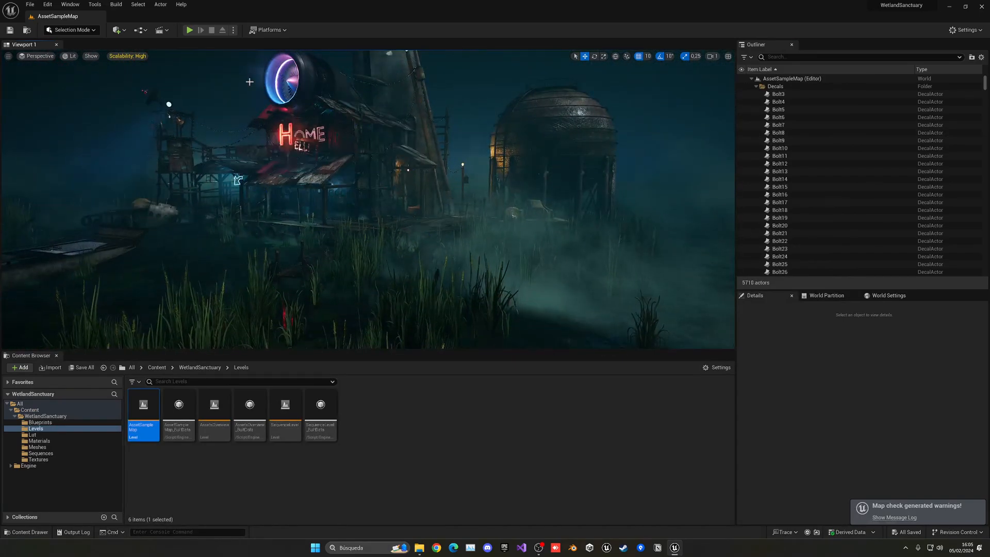
pyautogui.moveTo(189, 30)
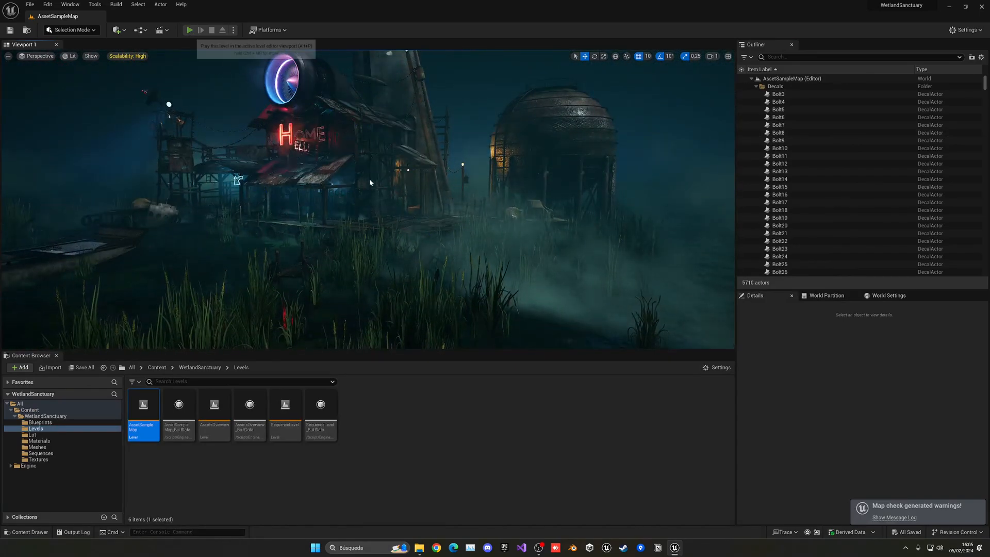
pyautogui.click(189, 29)
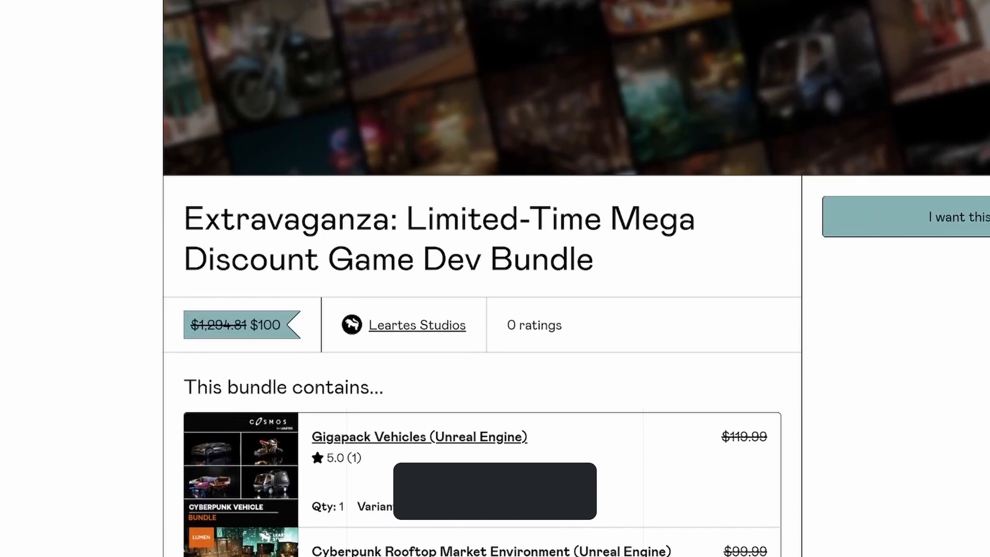
# Step: Scroll the bundle page down to Unity packs like Medieval Tavern and play the watchtower footage
pyautogui.scroll(-3)
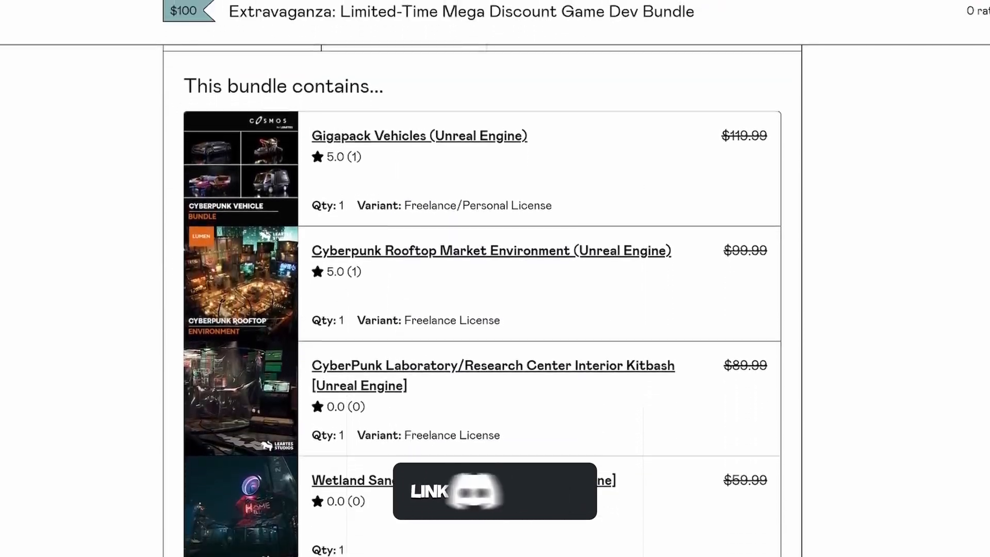
pyautogui.scroll(-3)
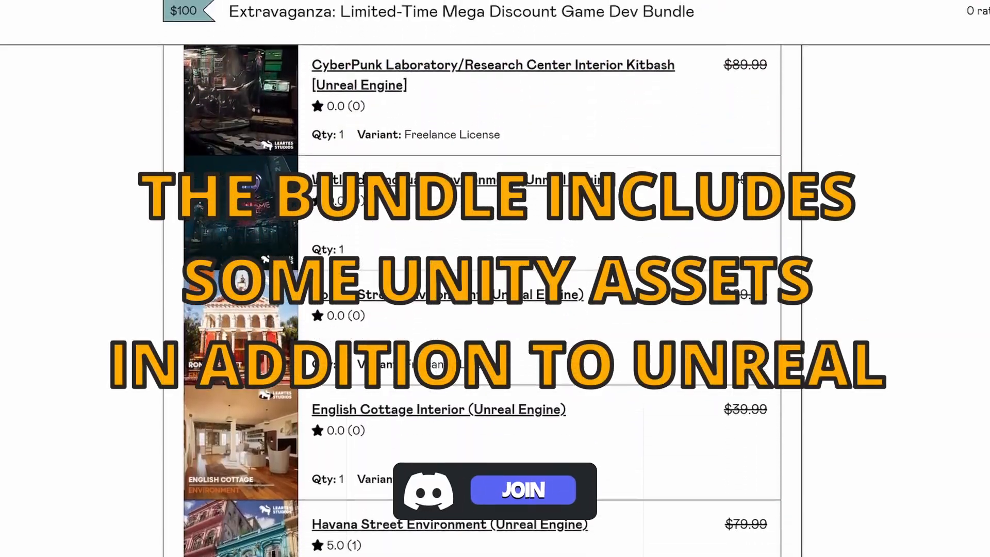
pyautogui.scroll(-3)
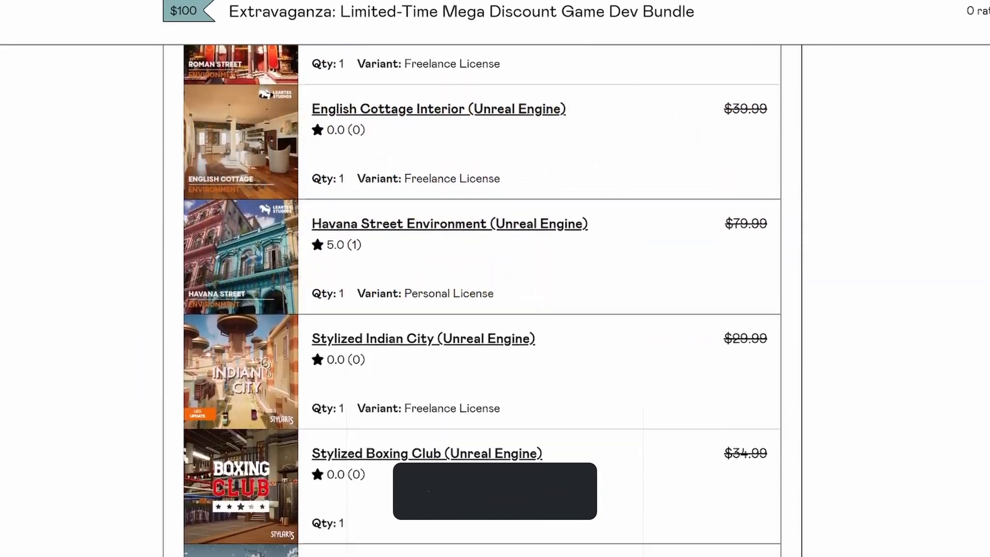
pyautogui.scroll(-3)
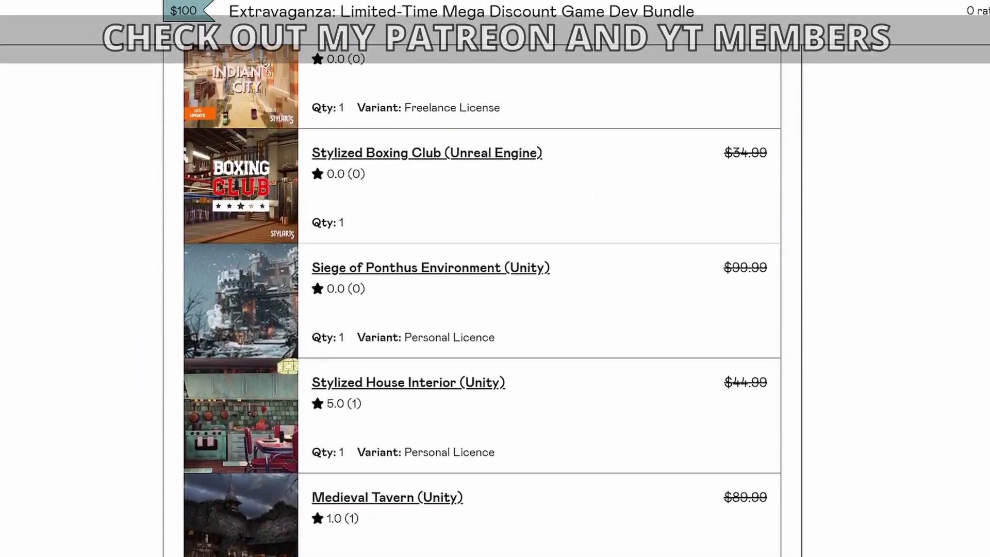
pyautogui.scroll(-3)
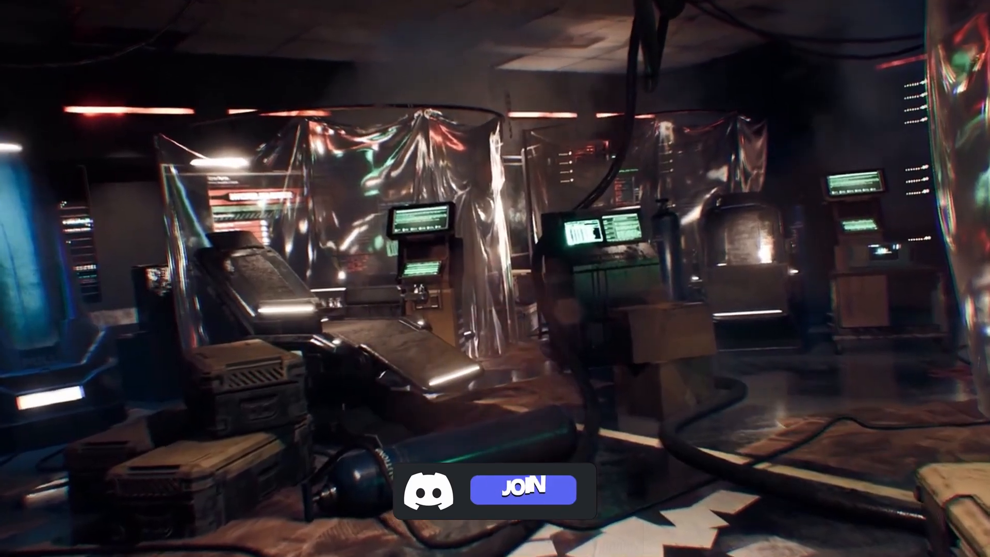
pyautogui.click(522, 489)
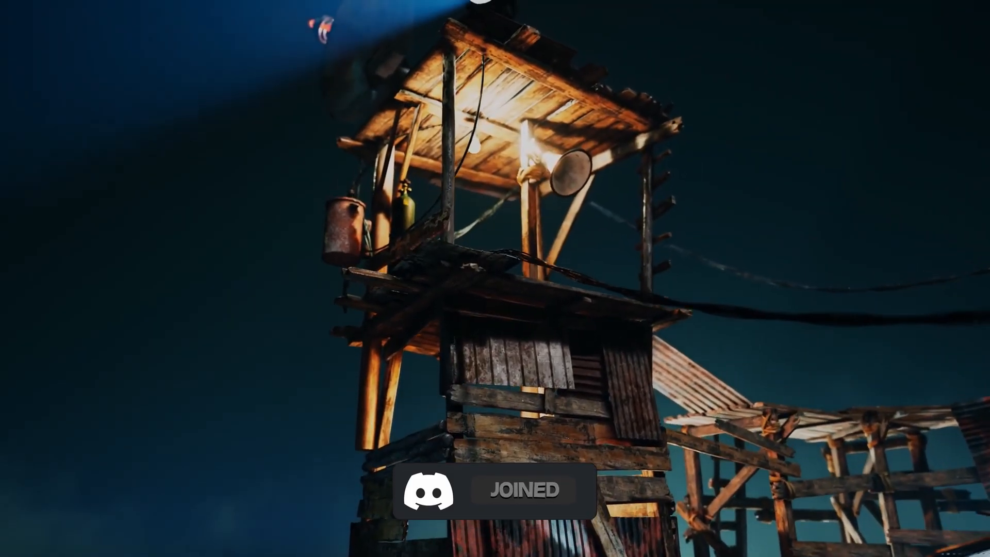